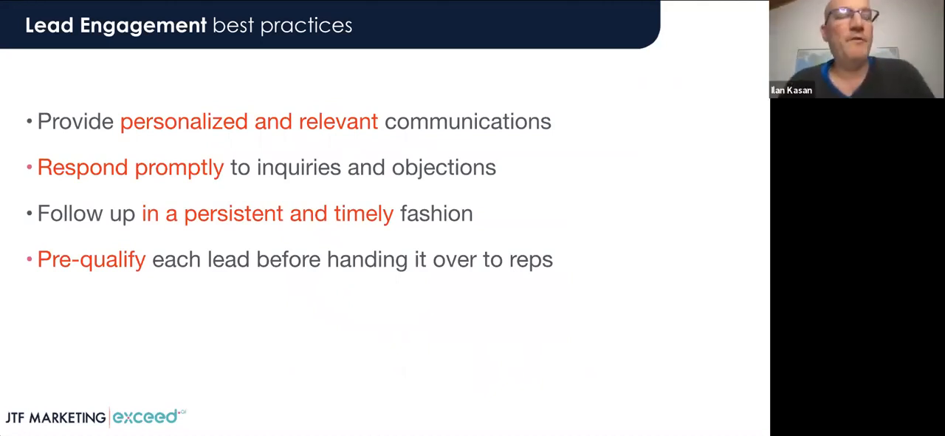
mouse_move(752, 53)
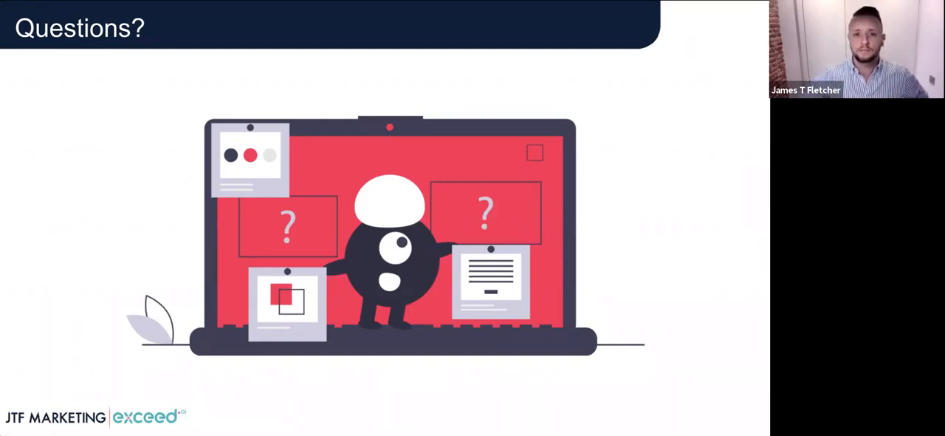
mouse_move(647, 10)
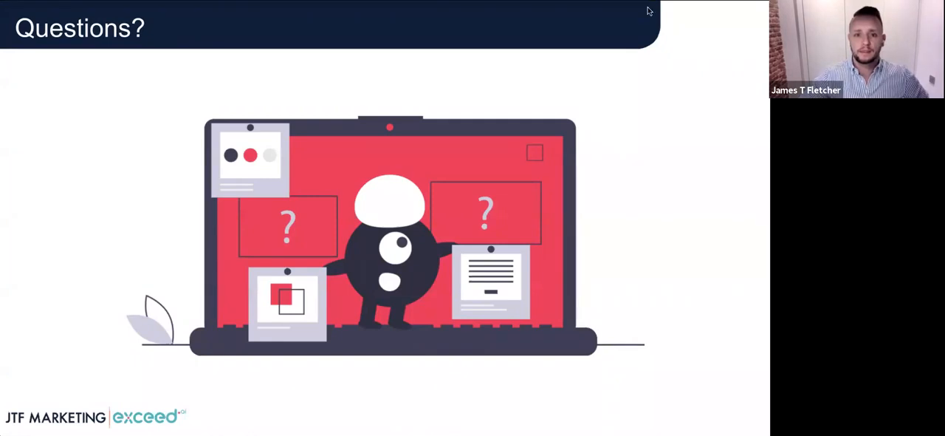